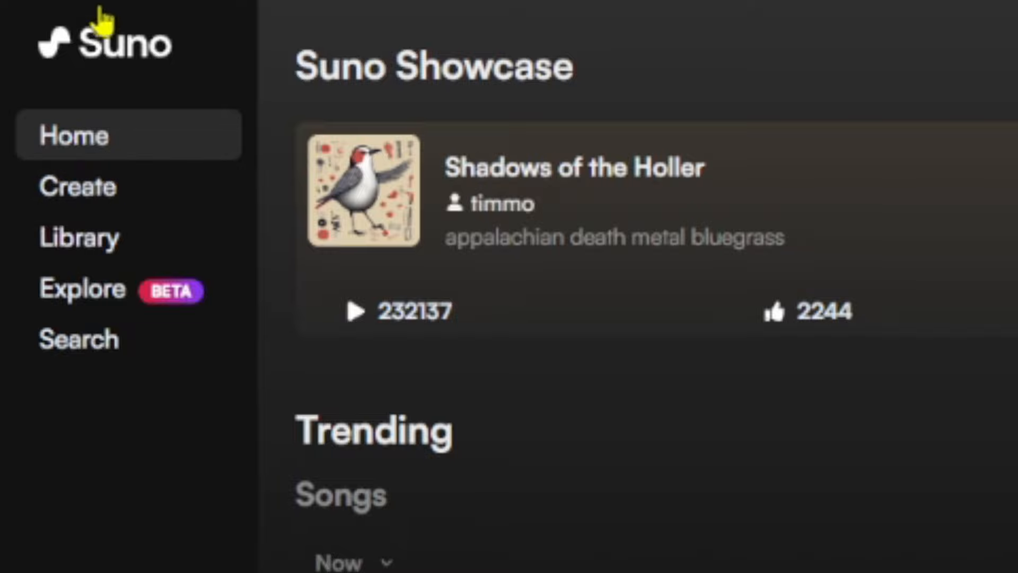
Open the Create page and start the song description with "a hard".
click(78, 186)
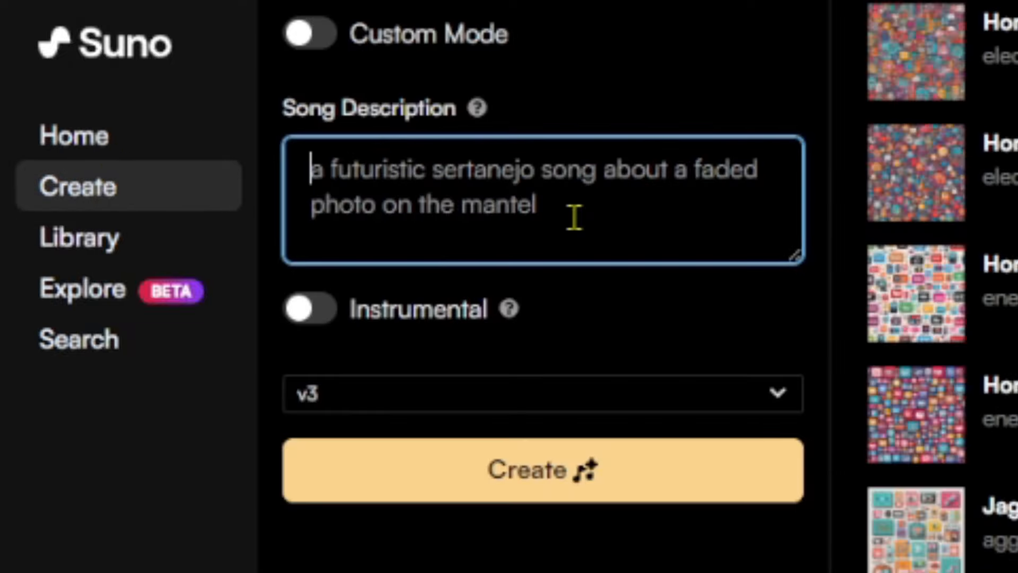
text(a hard)
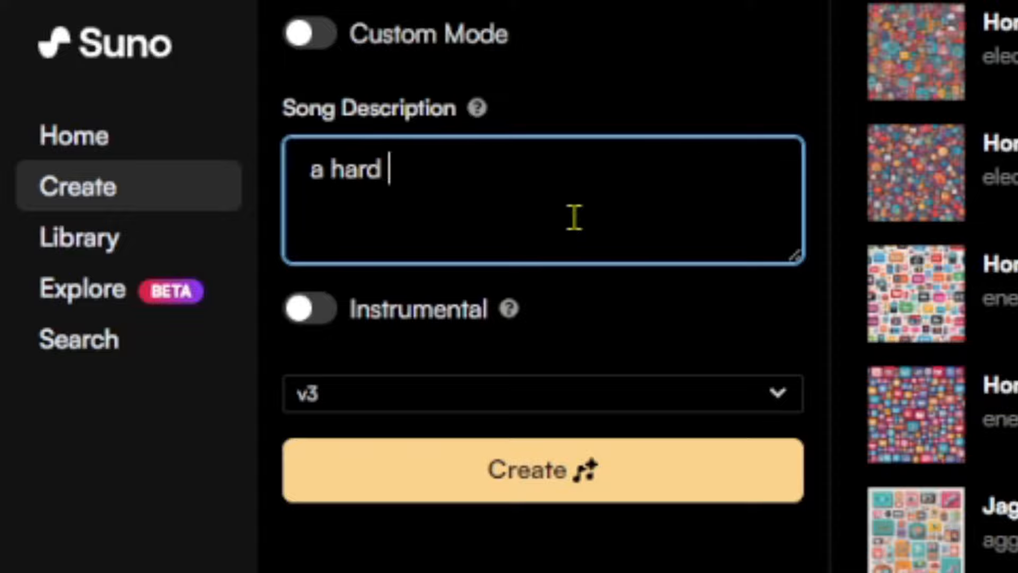